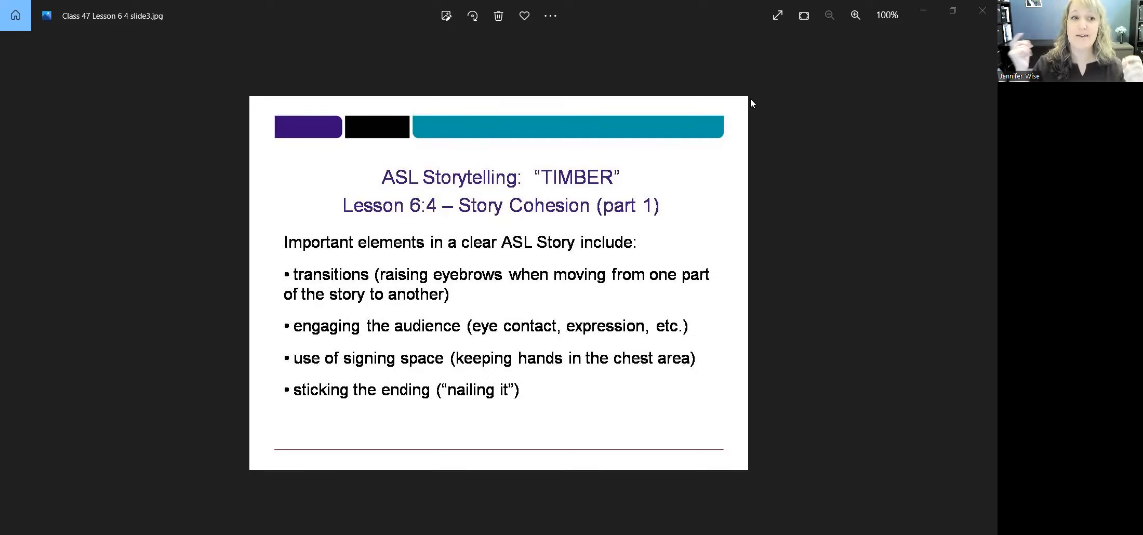
pyautogui.moveTo(817, 134)
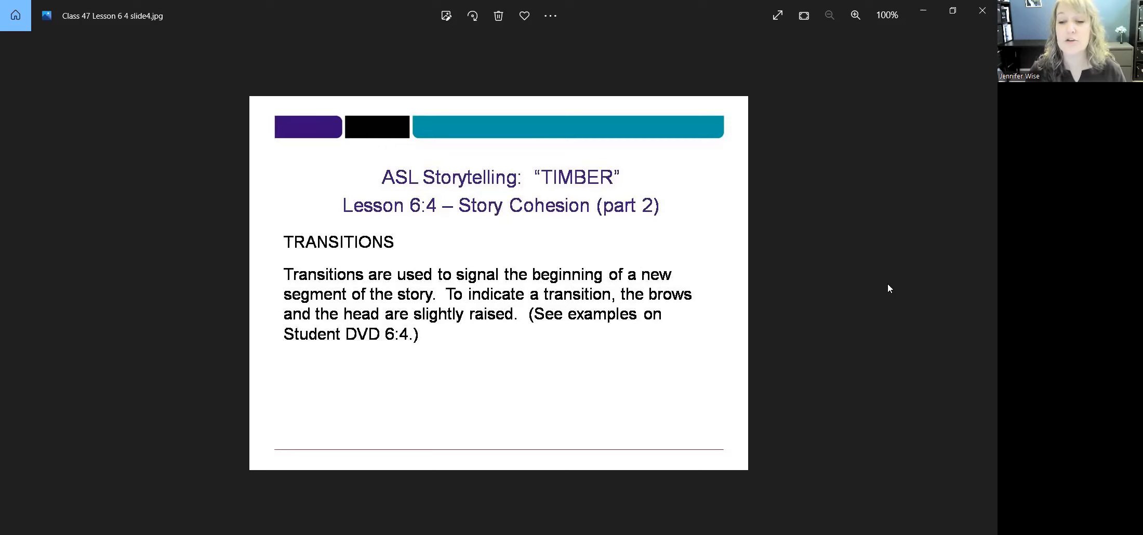
pyautogui.moveTo(845, 313)
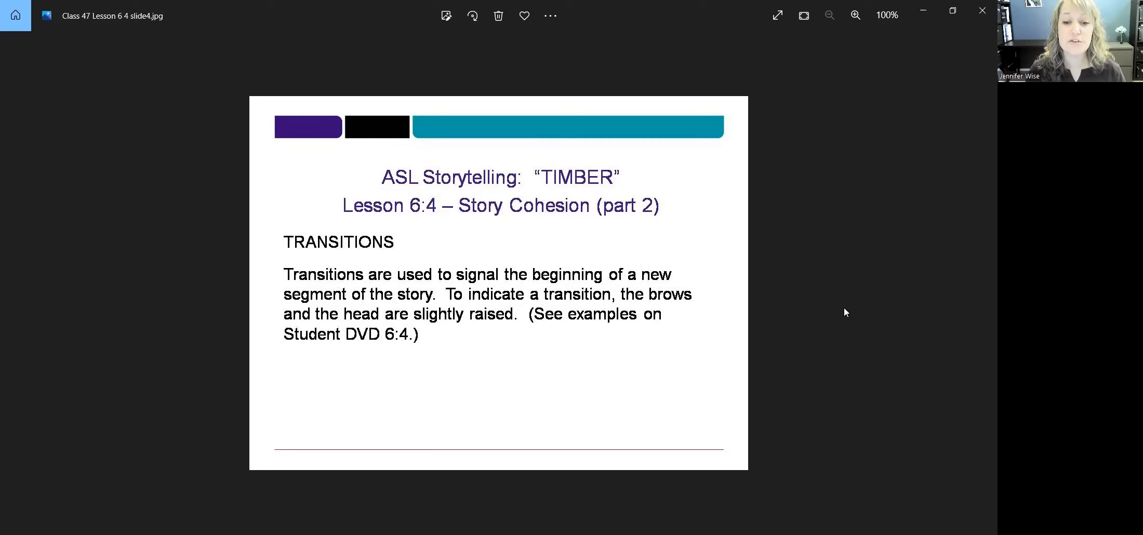
pyautogui.moveTo(980, 284)
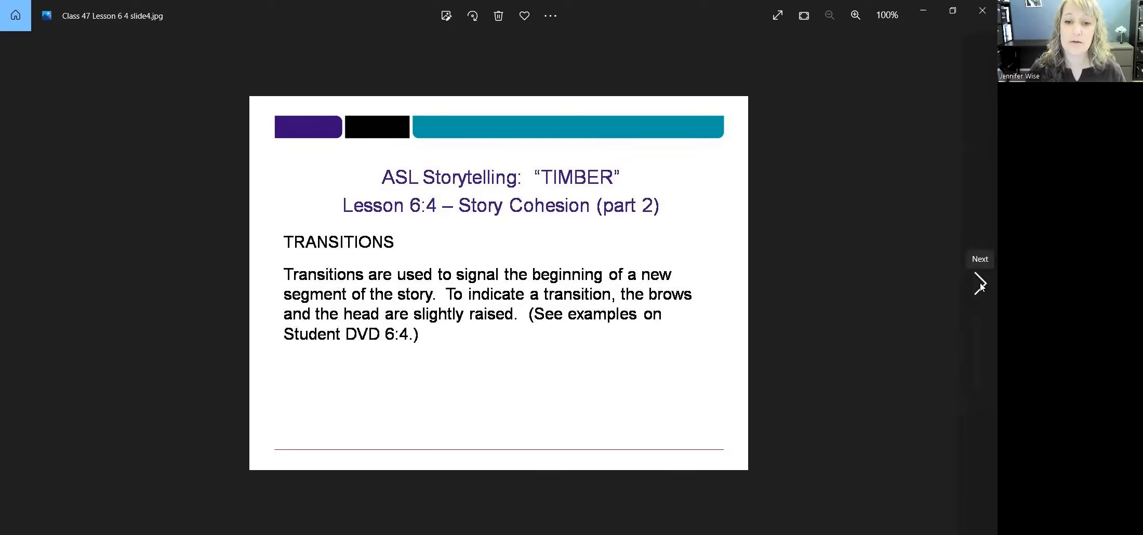
pyautogui.click(980, 282)
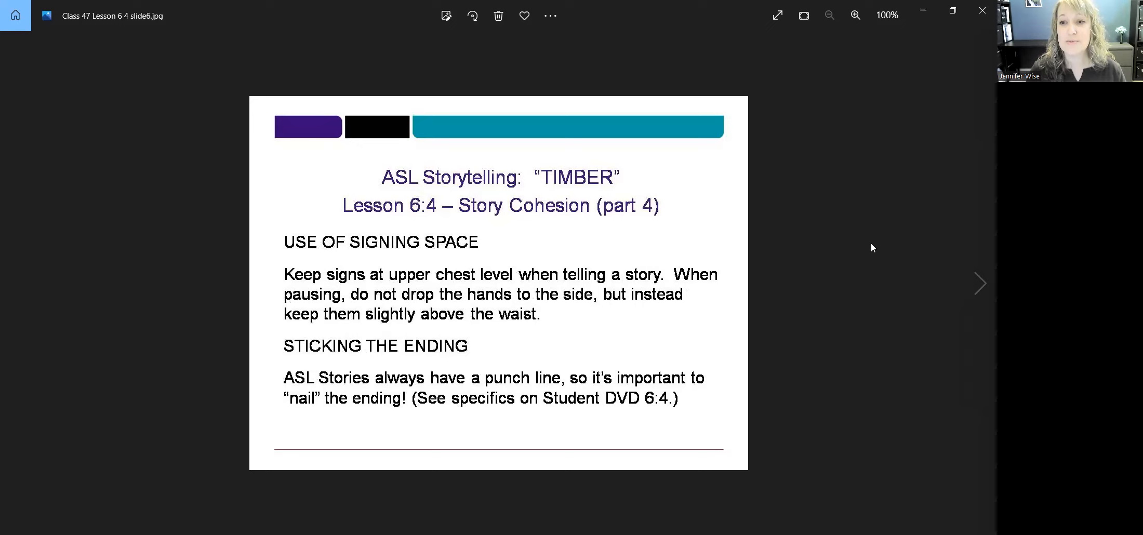
pyautogui.moveTo(742, 111)
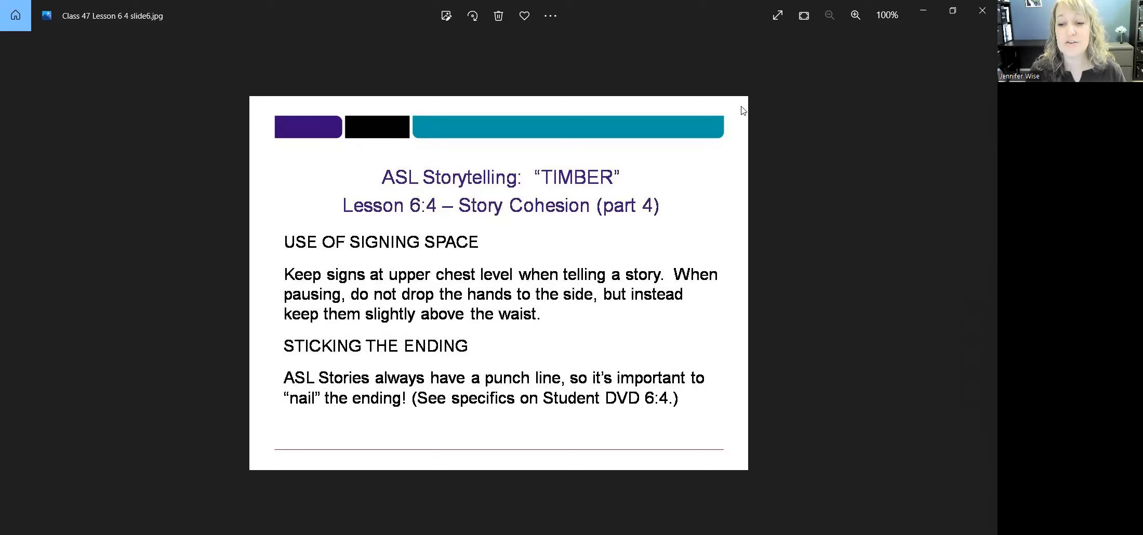